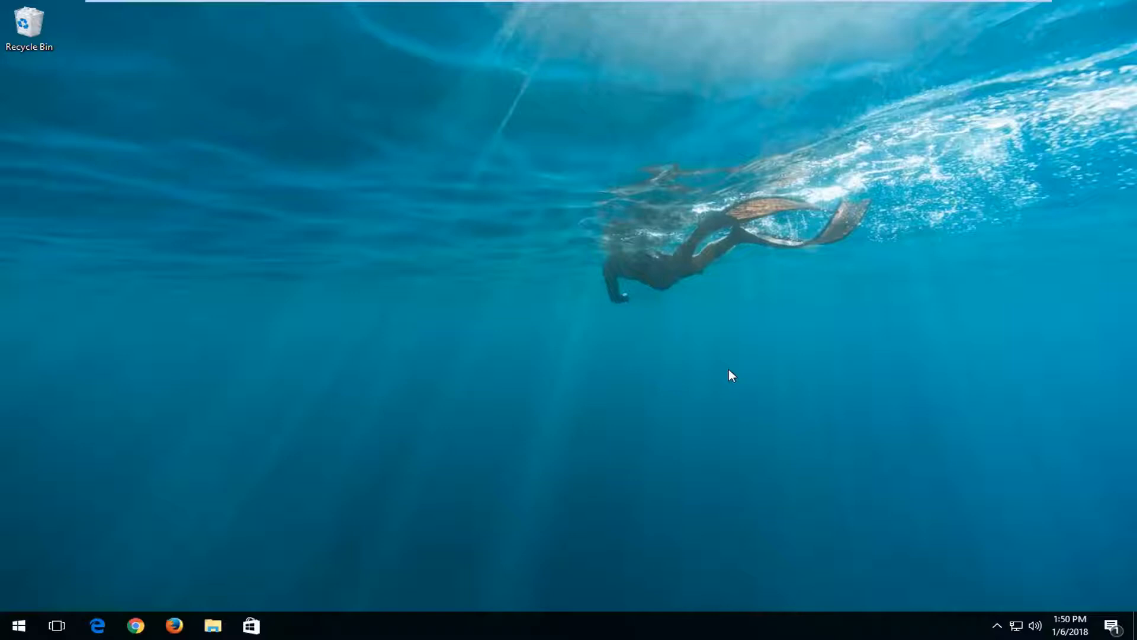
{"action": "mouse_move", "coordinate": [686, 375]}
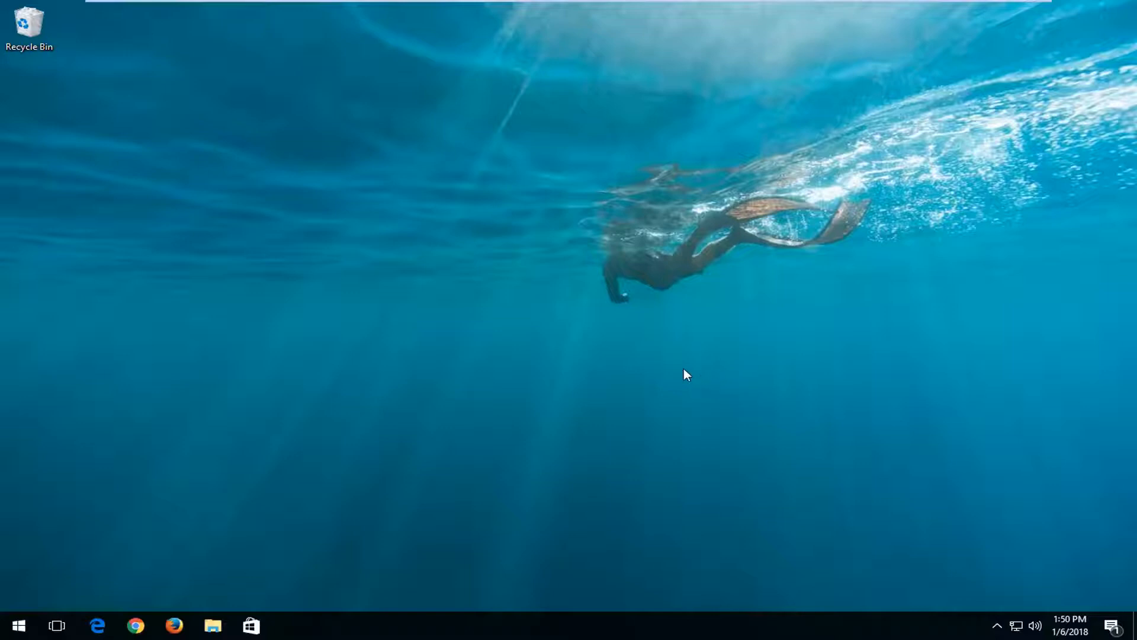
{"action": "mouse_move", "coordinate": [317, 351]}
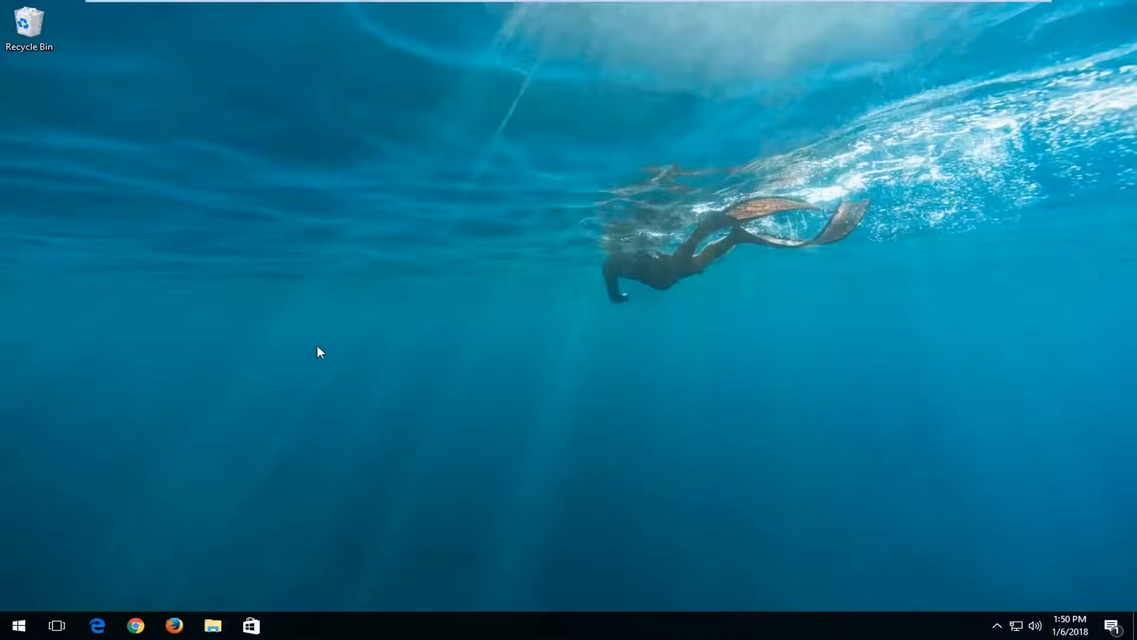
{"action": "mouse_move", "coordinate": [423, 381]}
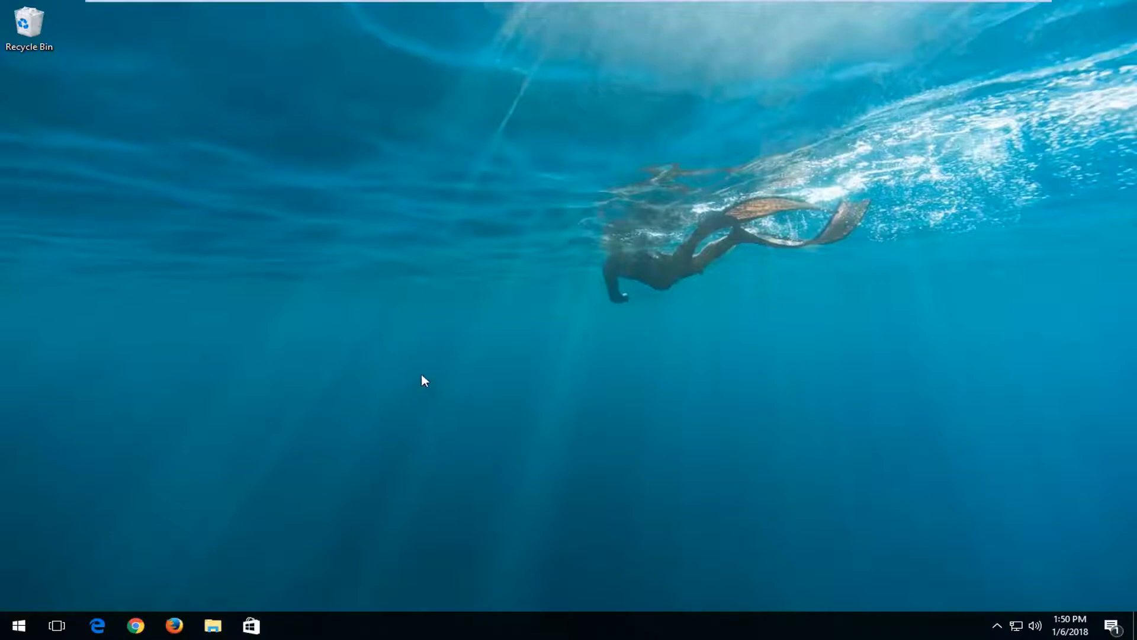
{"action": "mouse_move", "coordinate": [361, 286]}
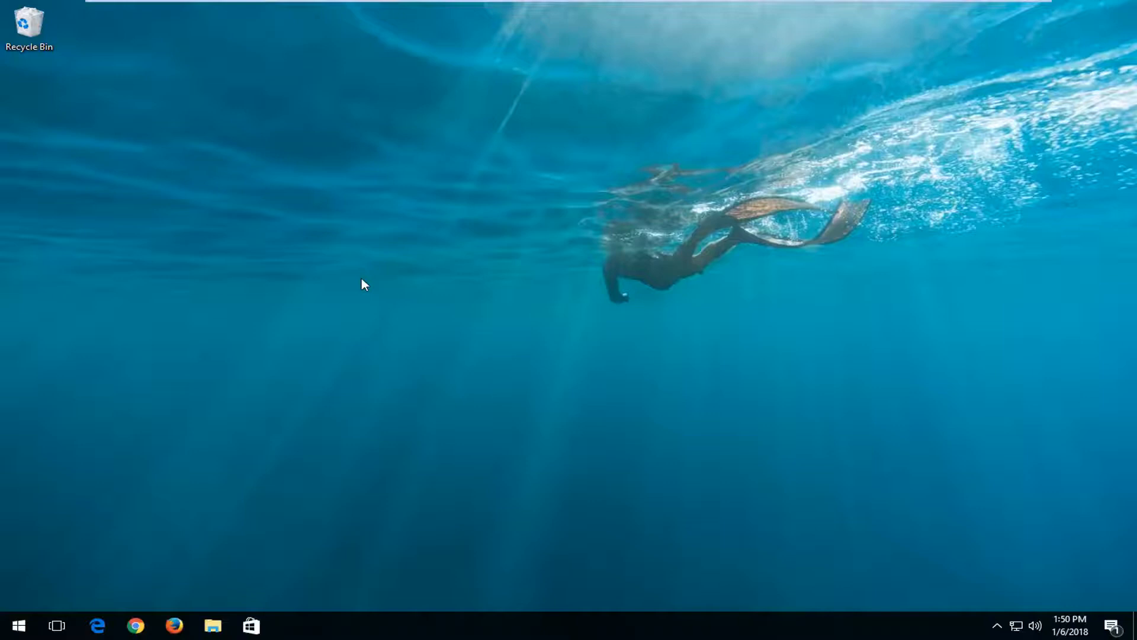
{"action": "mouse_move", "coordinate": [383, 300]}
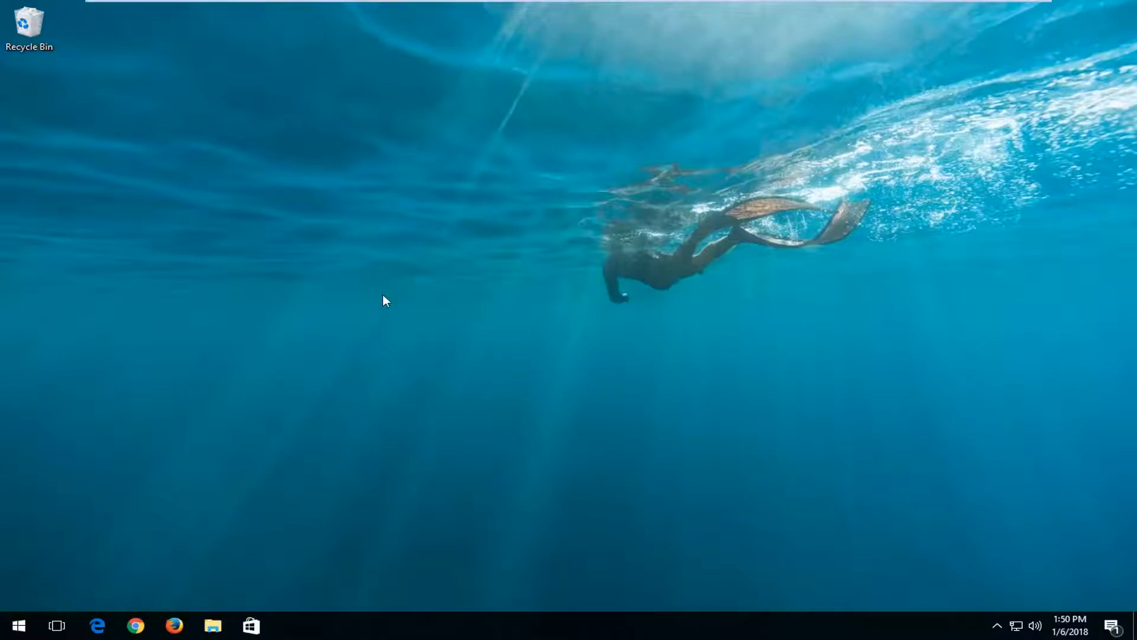
{"action": "mouse_move", "coordinate": [384, 295]}
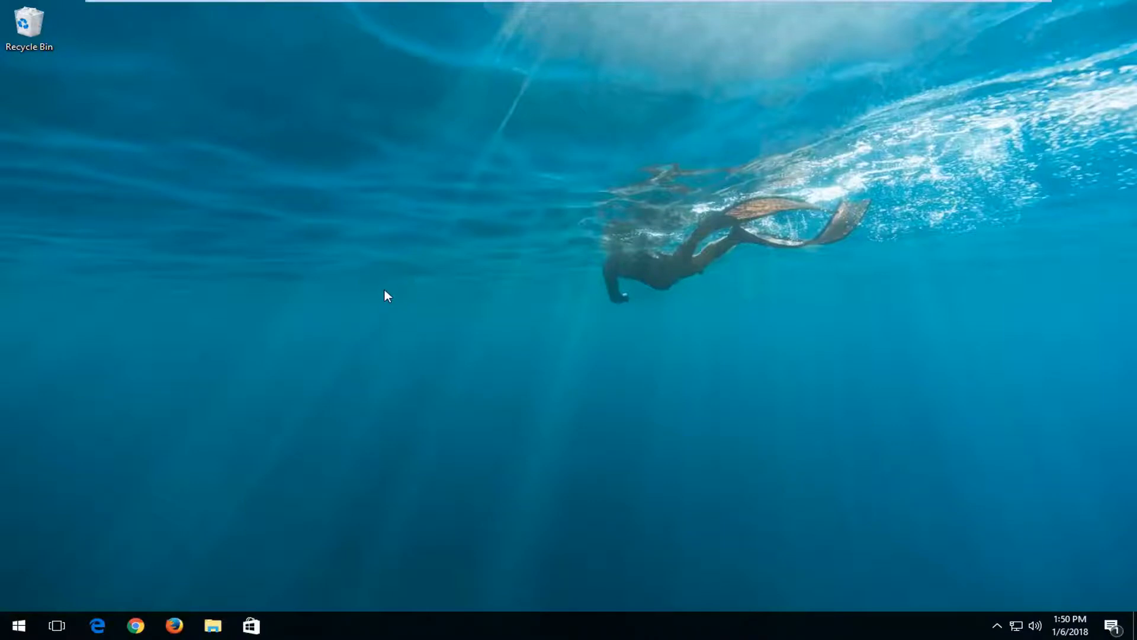
{"action": "mouse_move", "coordinate": [158, 341]}
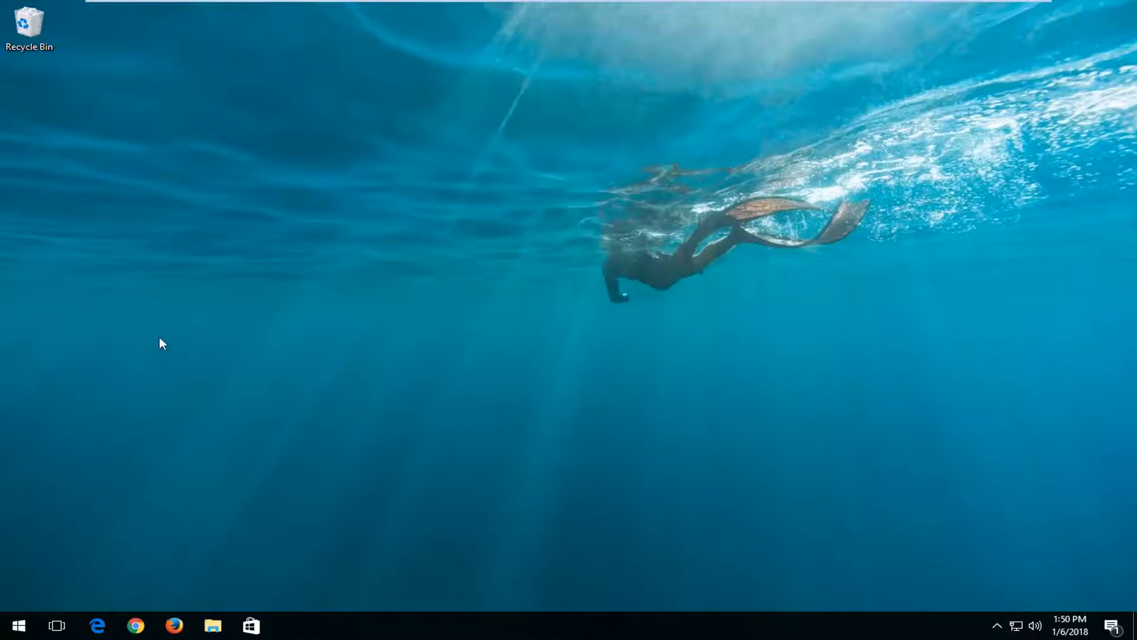
{"action": "mouse_move", "coordinate": [135, 462]}
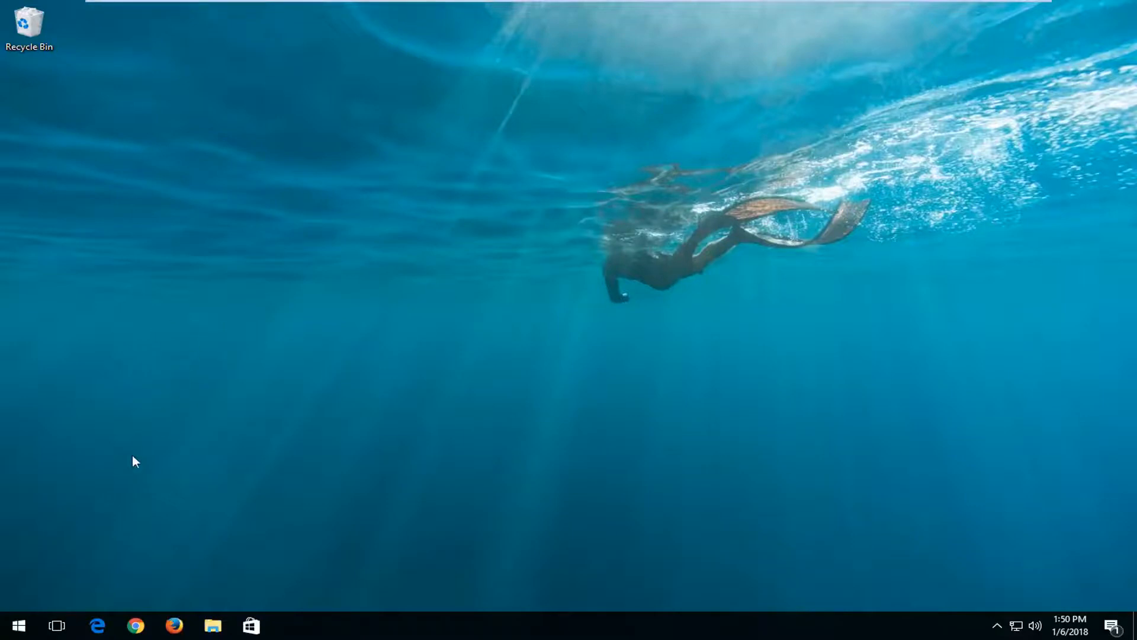
Step: Search Start for 'services', launch the Services app, and scroll down to Superfetch
{"action": "left_click", "coordinate": [20, 625]}
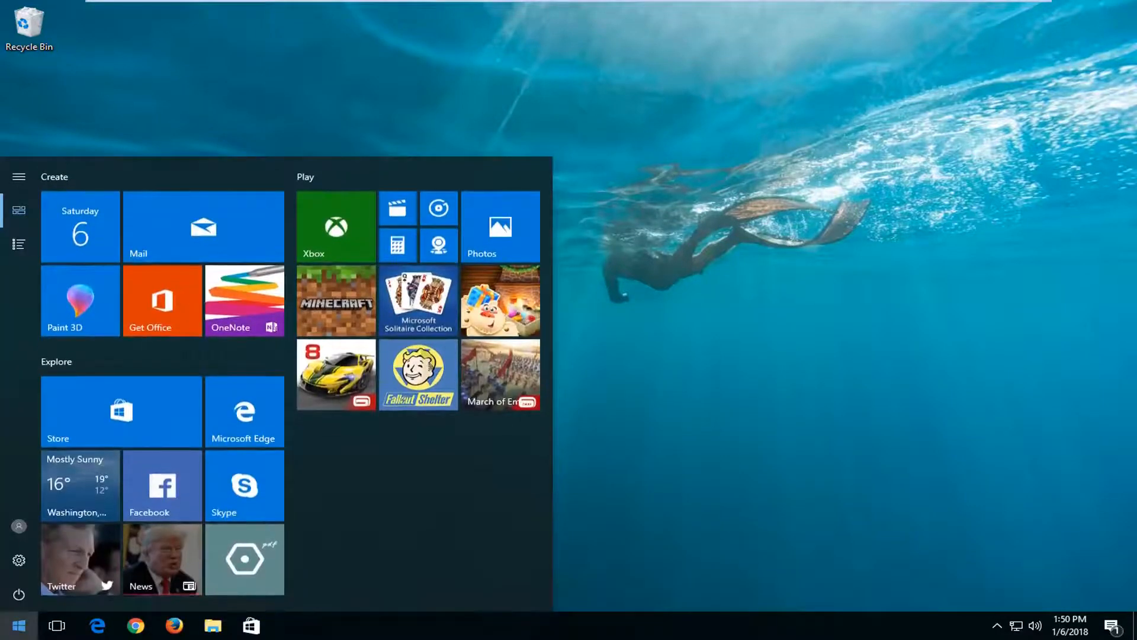
{"action": "type", "text": "services"}
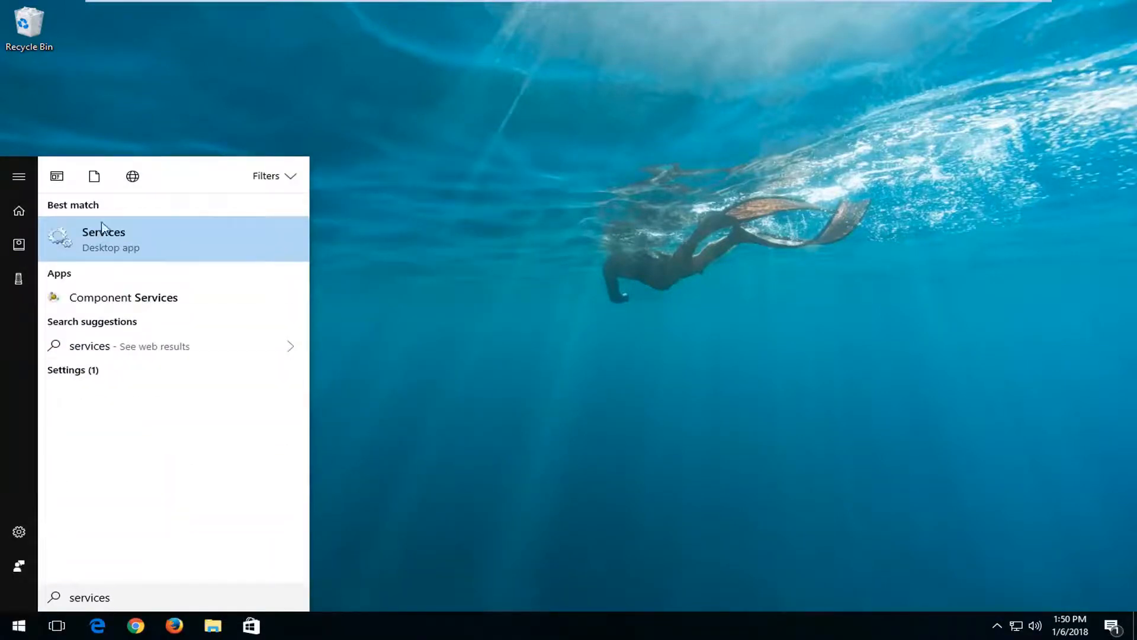
{"action": "left_click", "coordinate": [103, 239]}
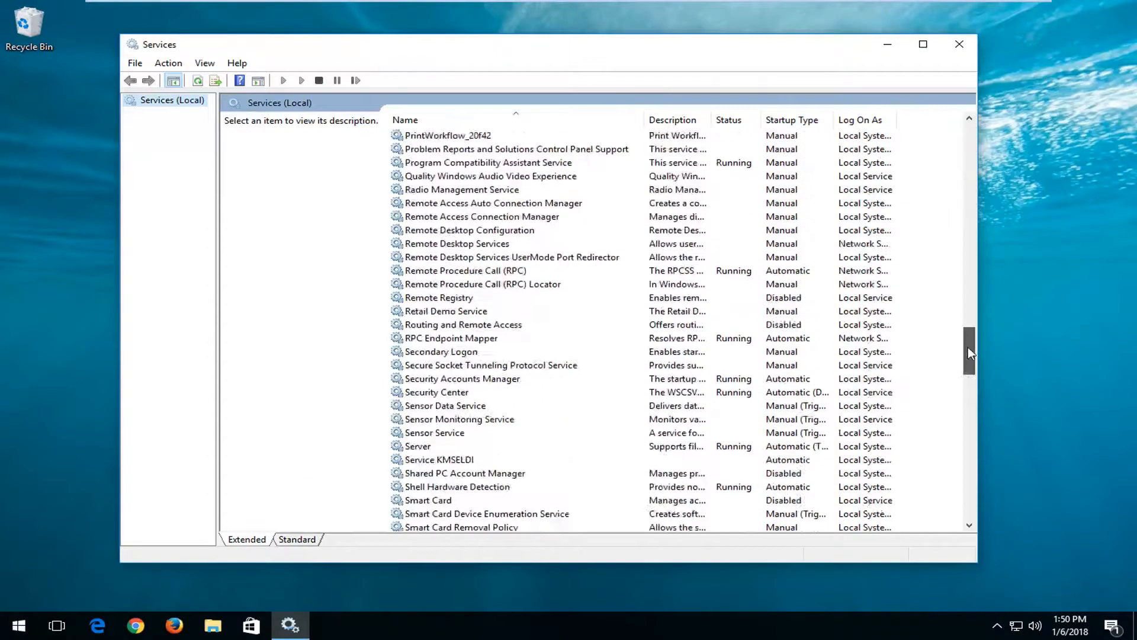
{"action": "scroll", "scroll_direction": "down", "scroll_amount": 3}
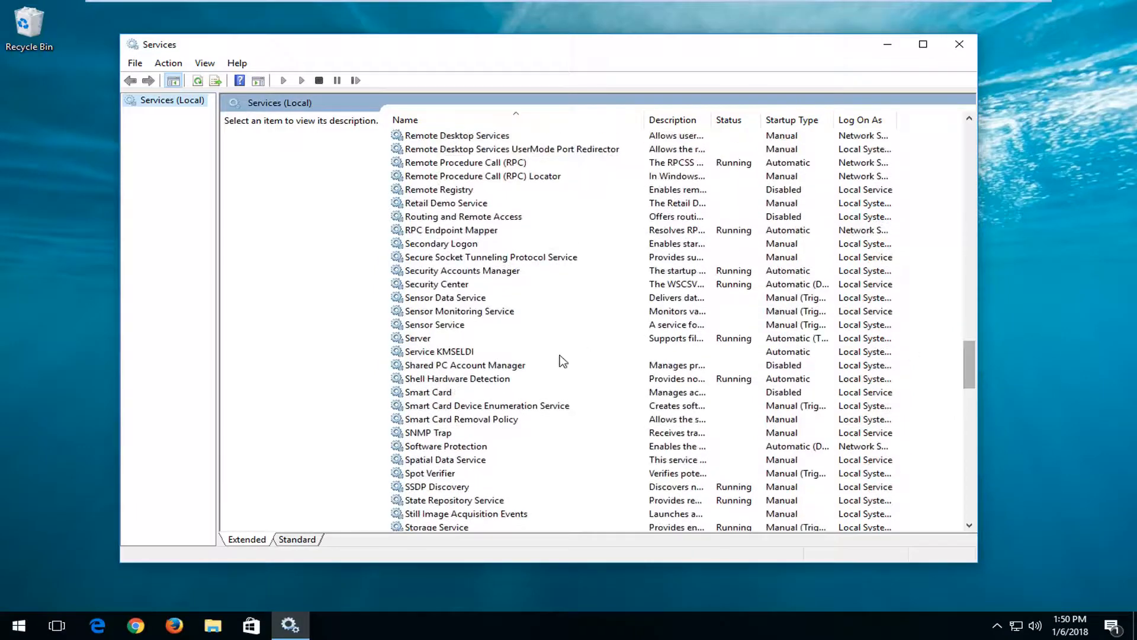
{"action": "scroll", "scroll_direction": "down", "scroll_amount": 3}
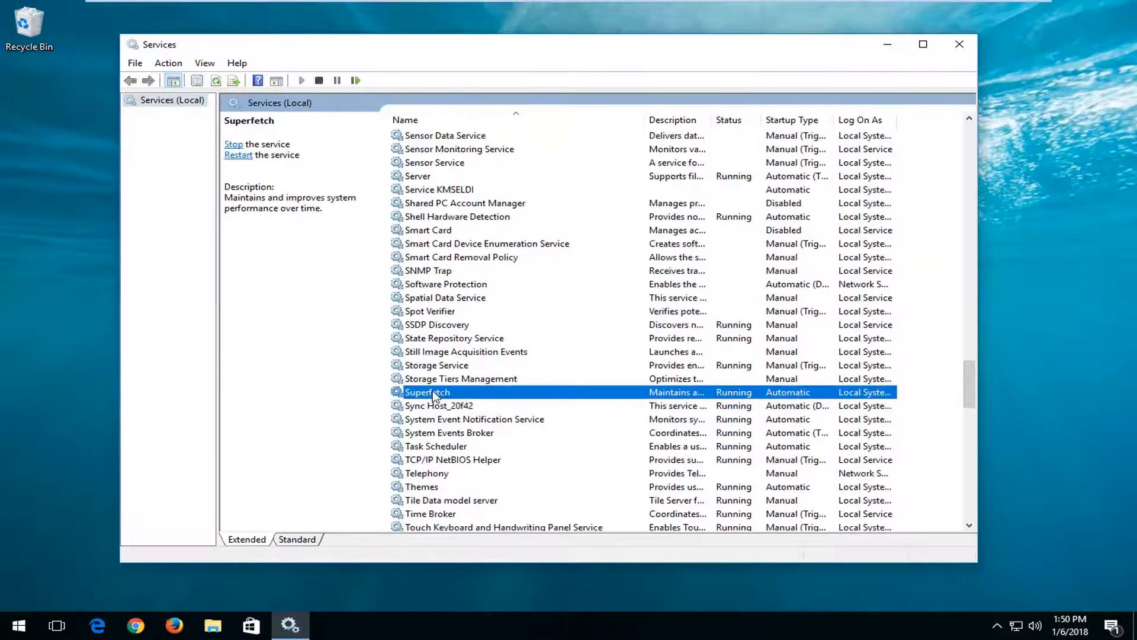
Step: In Superfetch's properties, set startup type to Disabled and stop the service
{"action": "double_click", "coordinate": [427, 392]}
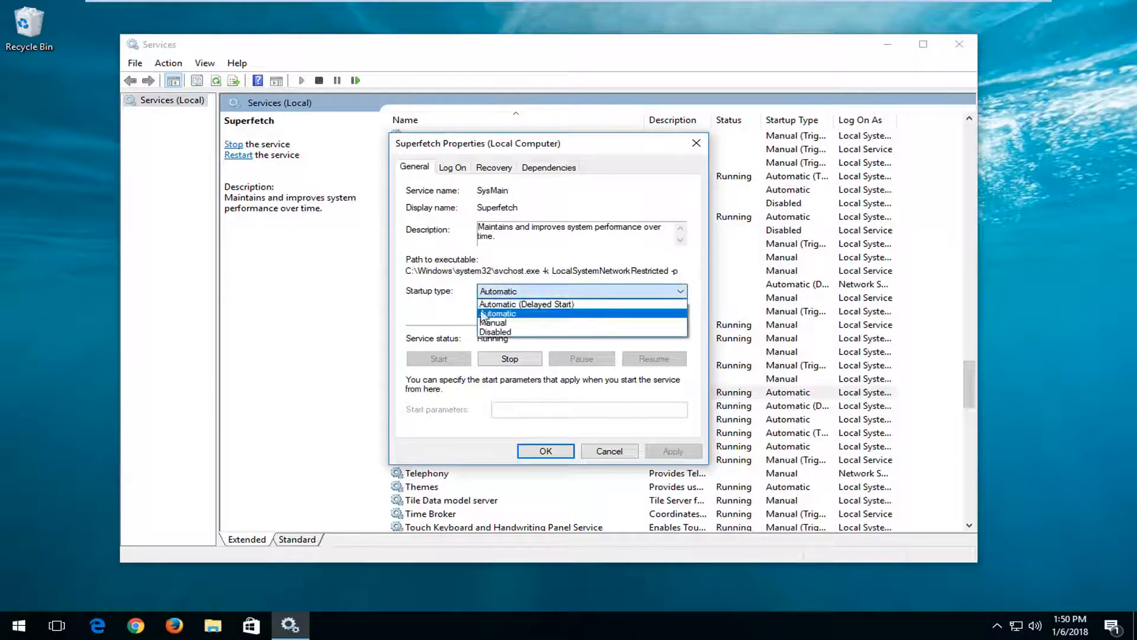
{"action": "left_click", "coordinate": [499, 313]}
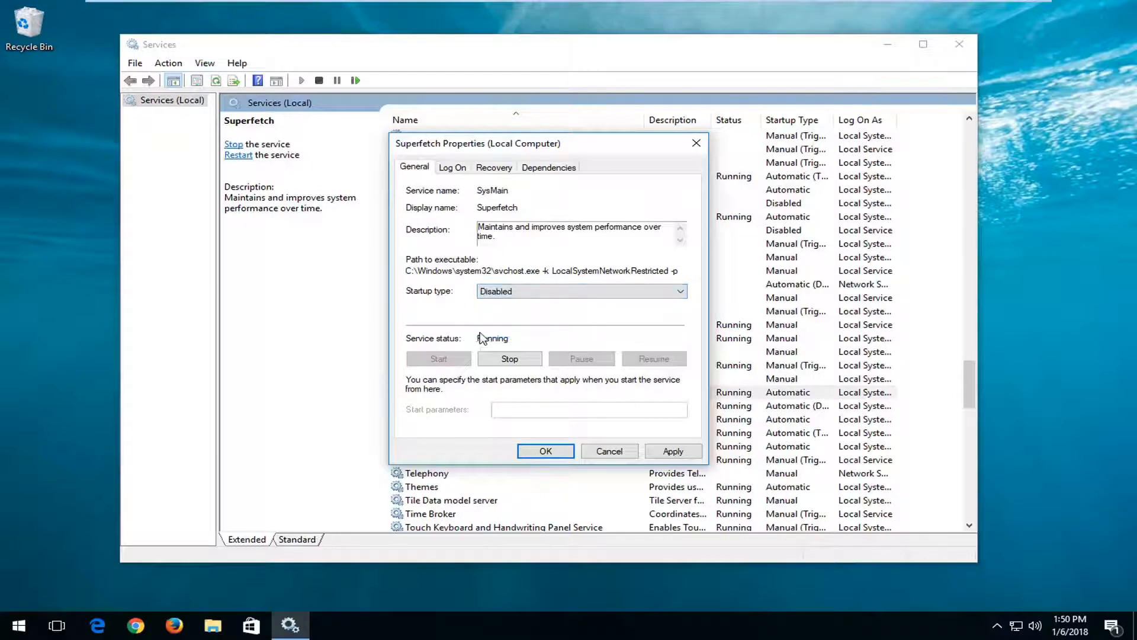
{"action": "mouse_move", "coordinate": [509, 364]}
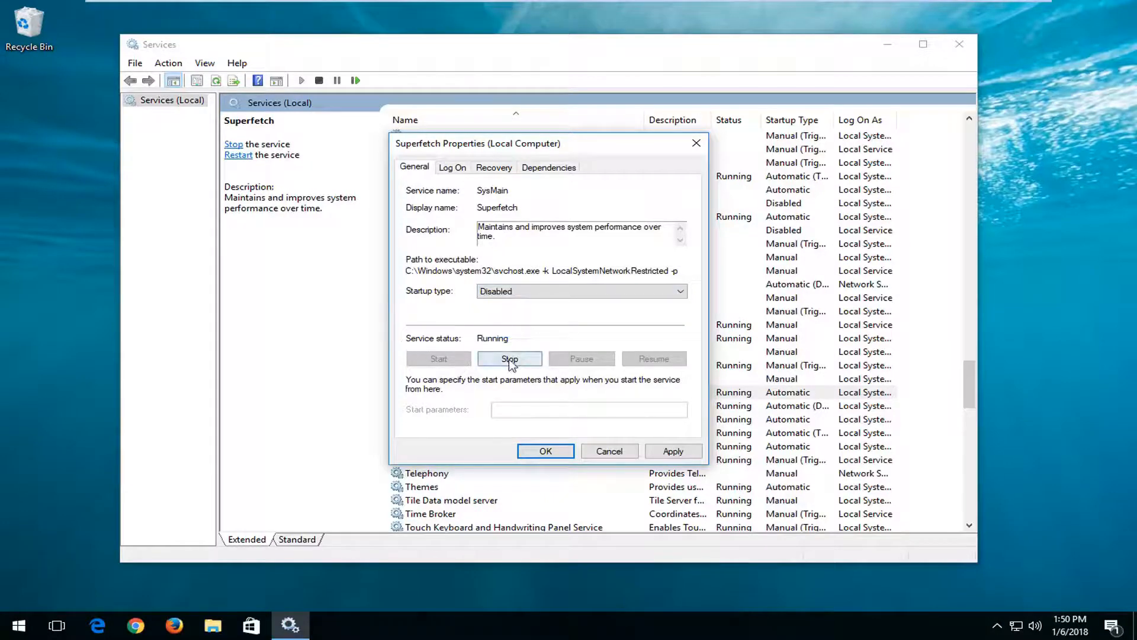
{"action": "left_click", "coordinate": [510, 358]}
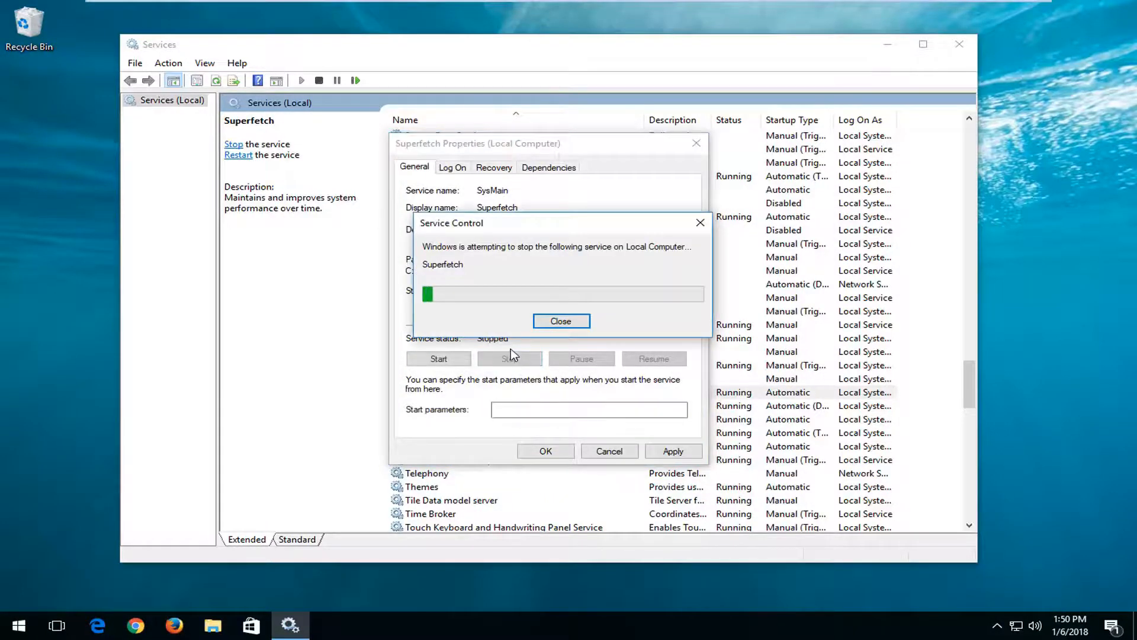
Step: Set Superfetch's startup type back to Automatic, start the service, and confirm
{"action": "left_click", "coordinate": [561, 321]}
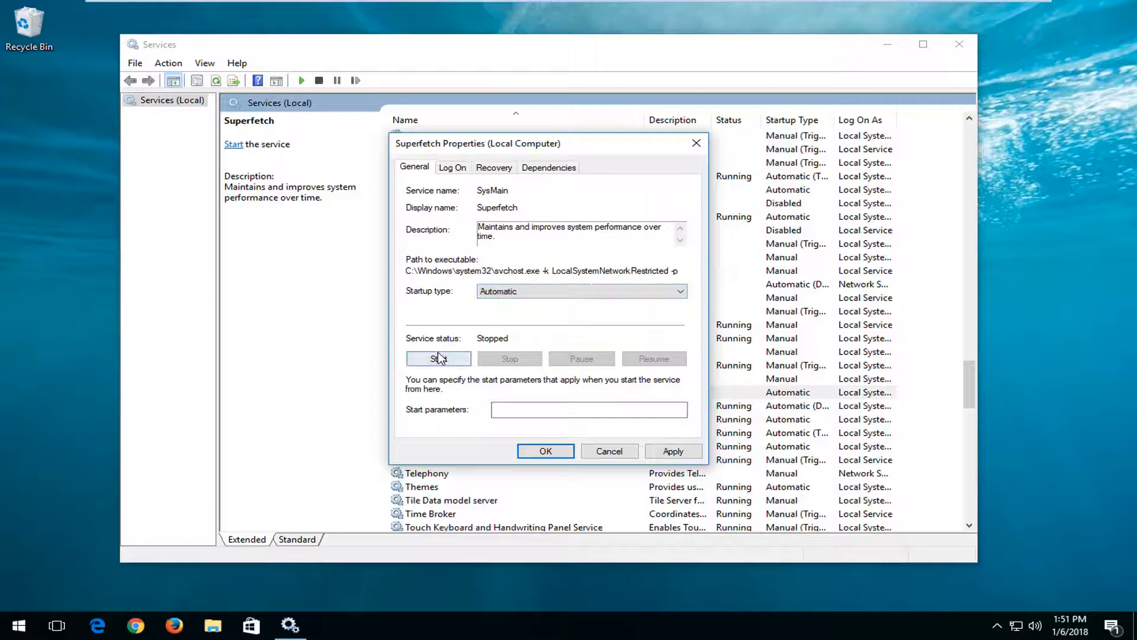
{"action": "left_click", "coordinate": [438, 358]}
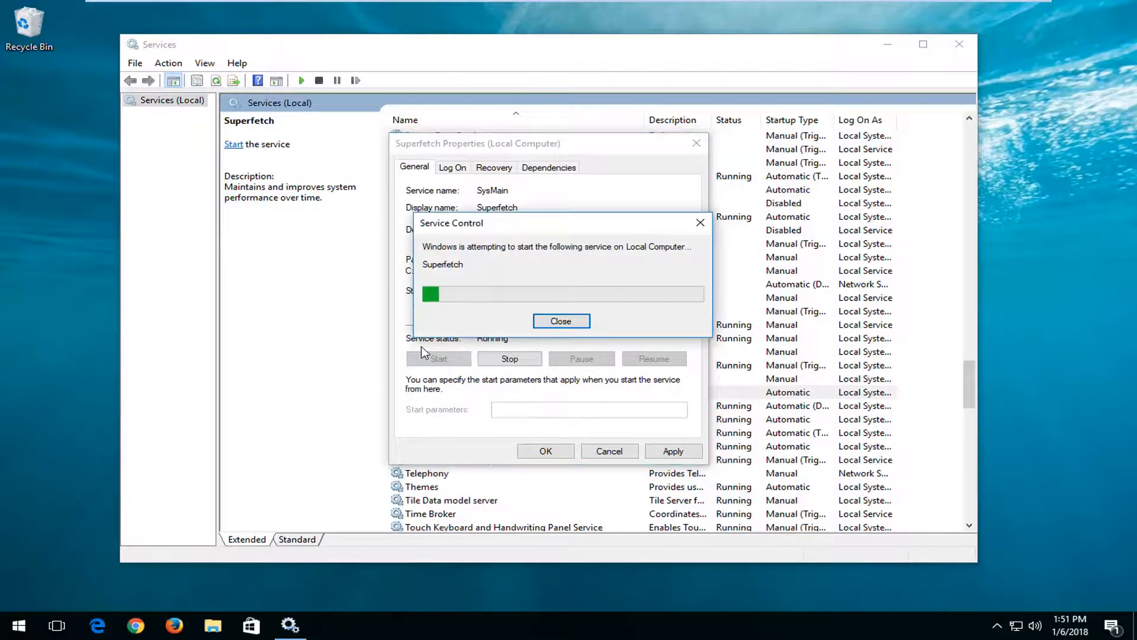
{"action": "left_click", "coordinate": [561, 321]}
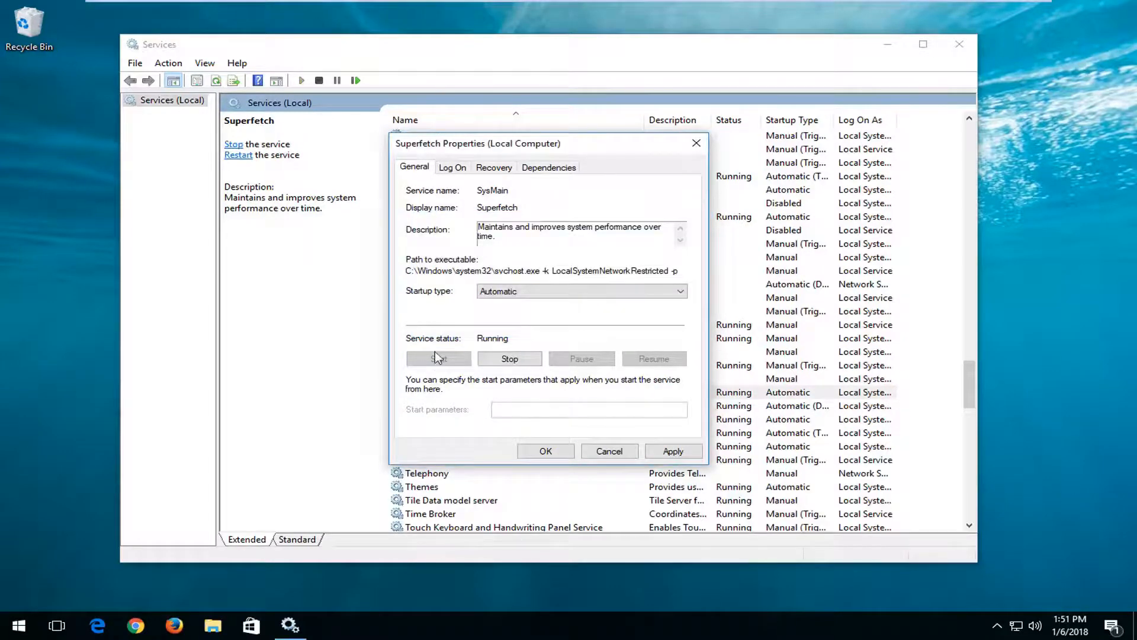
{"action": "left_click", "coordinate": [608, 450]}
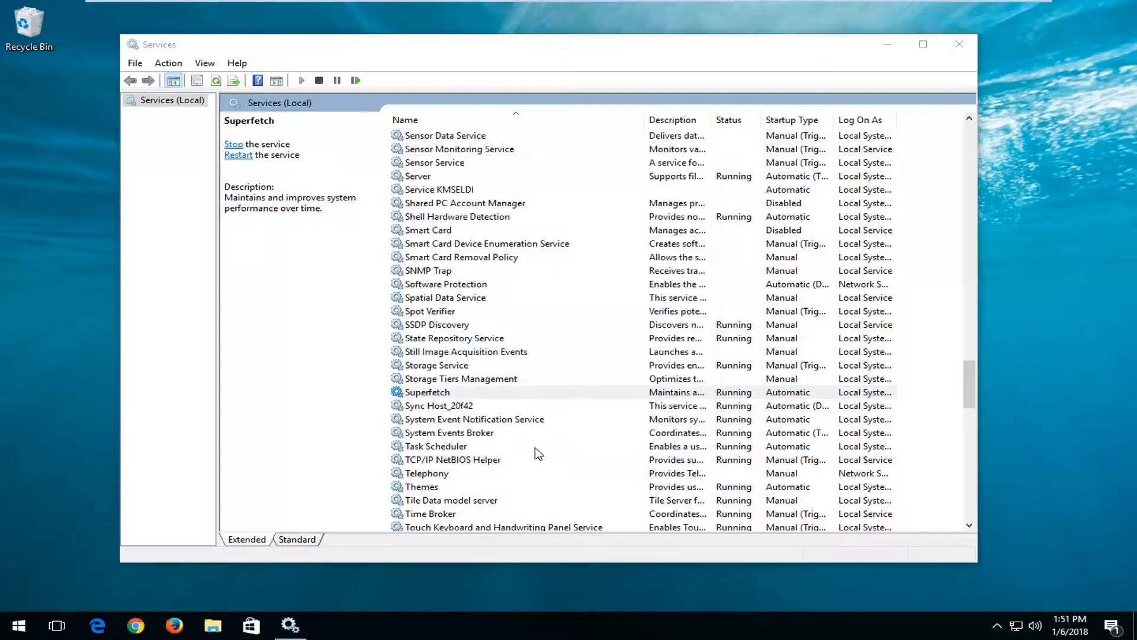
{"action": "left_click", "coordinate": [427, 392]}
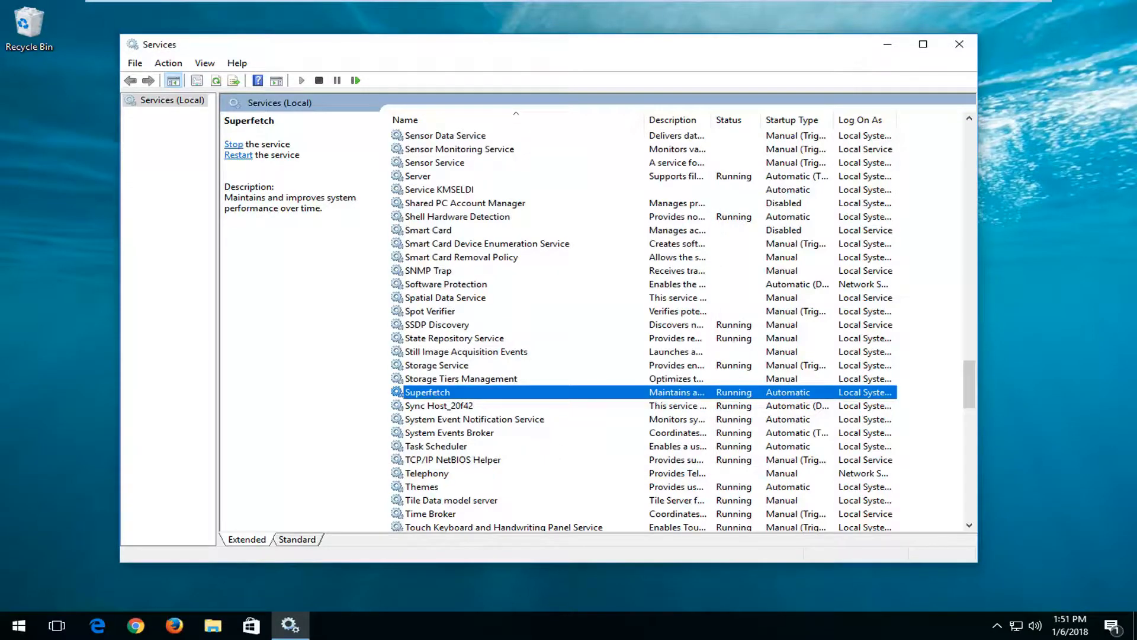
{"action": "mouse_move", "coordinate": [584, 446]}
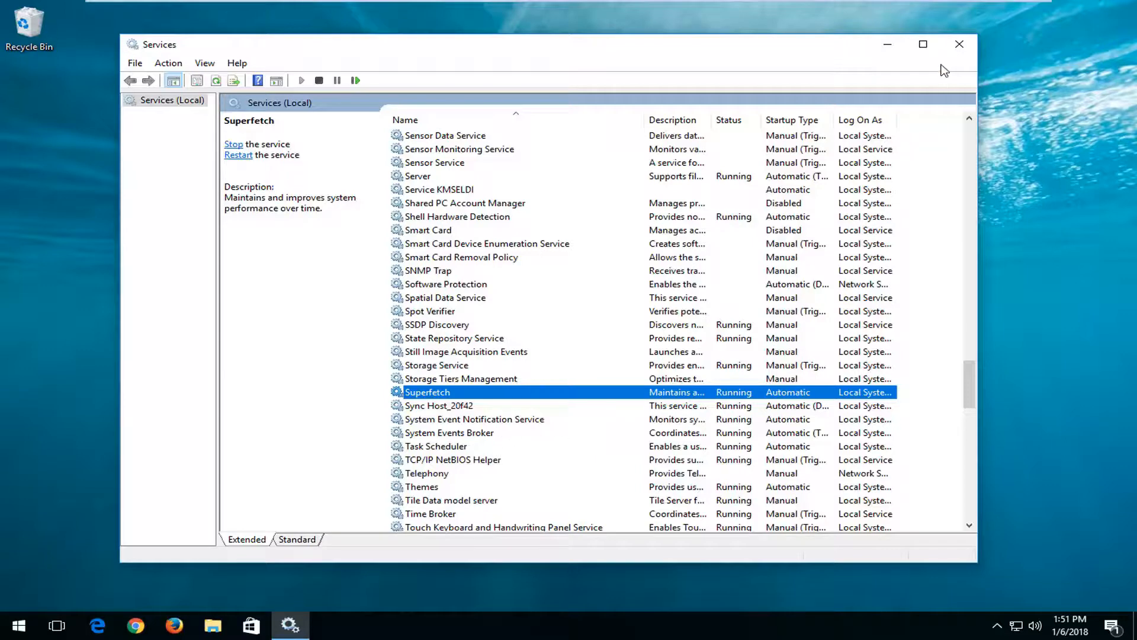
{"action": "mouse_move", "coordinate": [958, 44]}
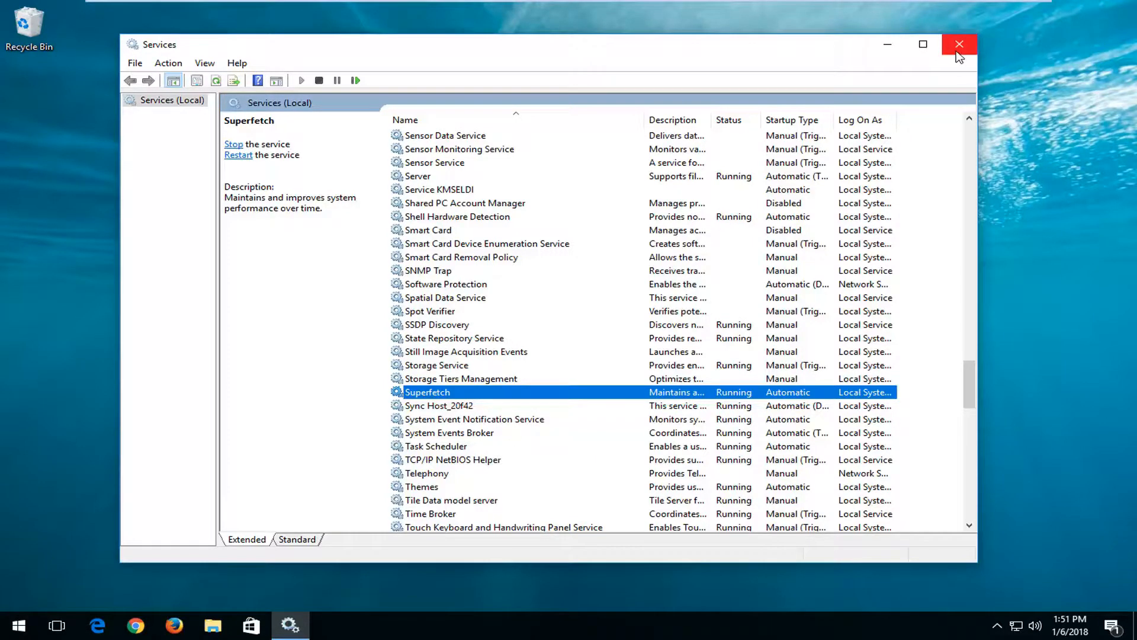
{"action": "mouse_move", "coordinate": [956, 56]}
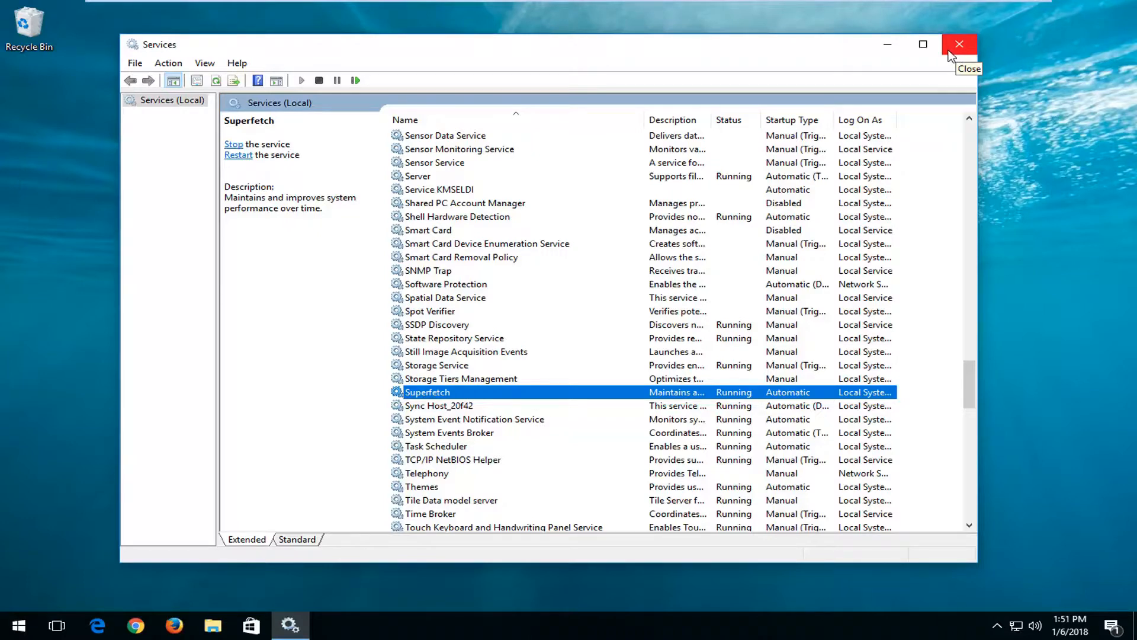
{"action": "mouse_move", "coordinate": [951, 58]}
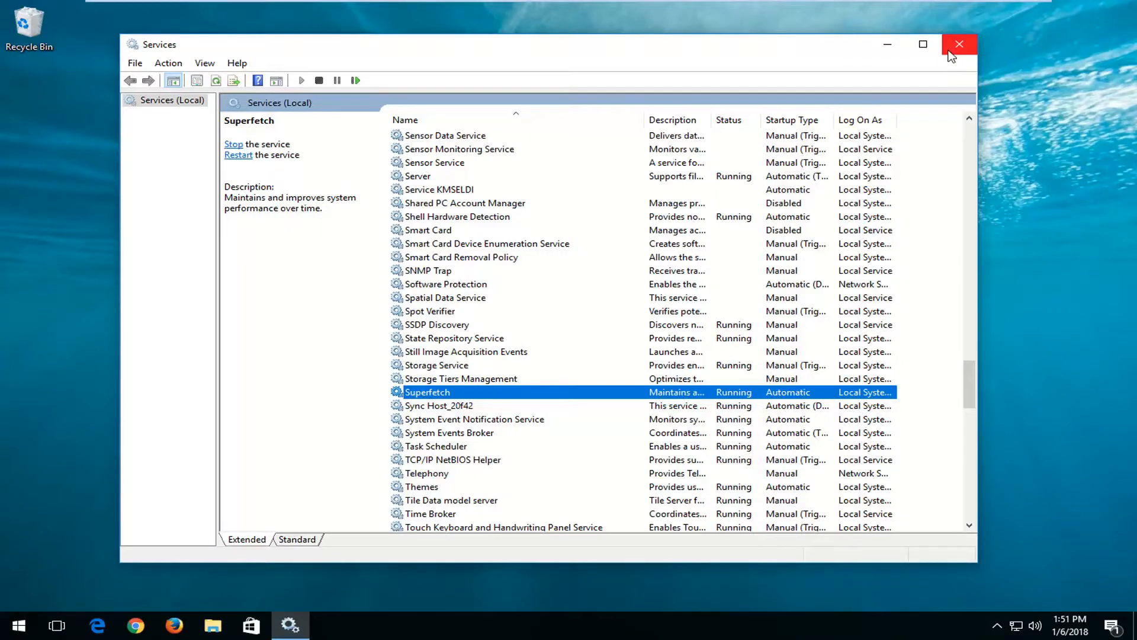